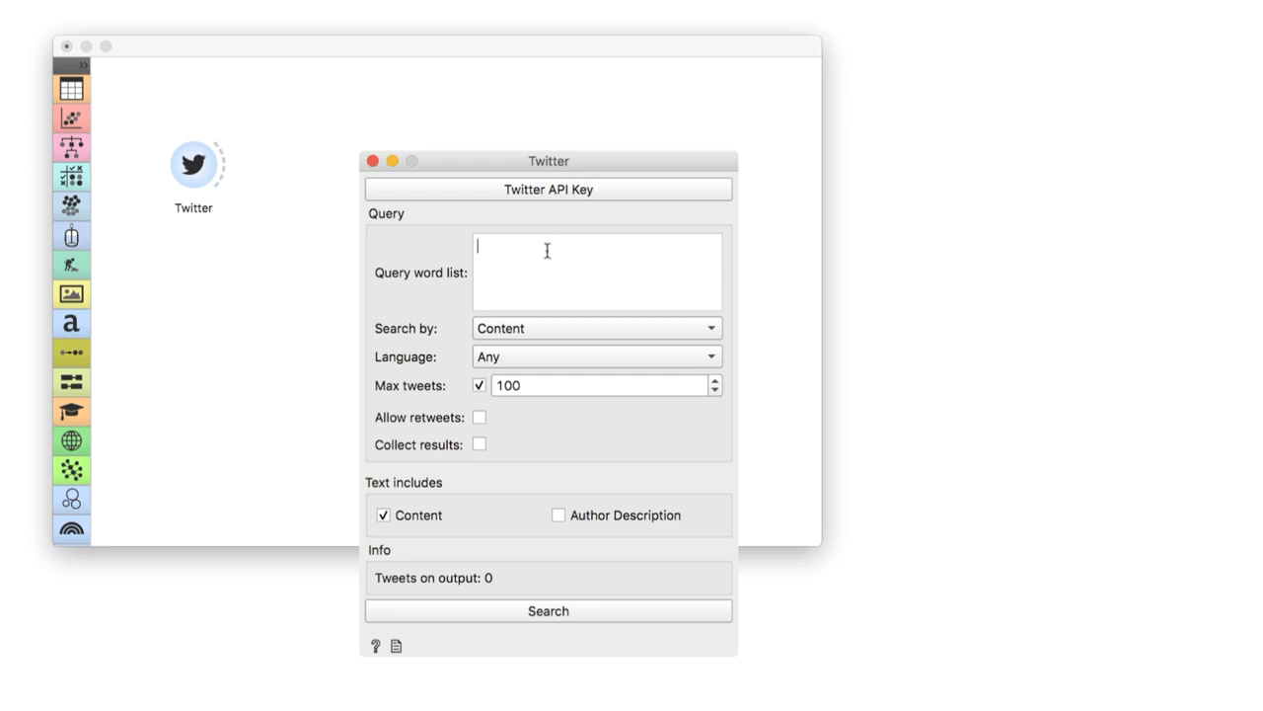
- Search Twitter for English-language #machinelearning tweets, adjusting the maximum tweet count
type("#machinelearnin")
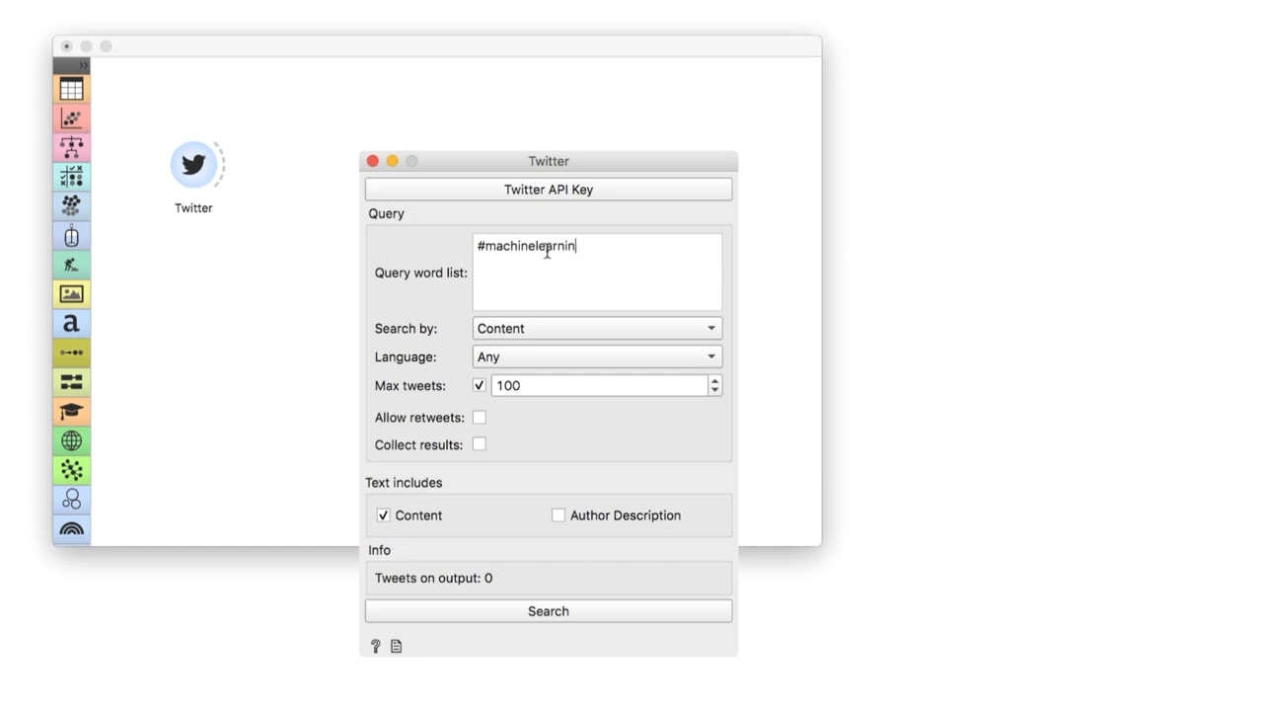
left_click(596, 357)
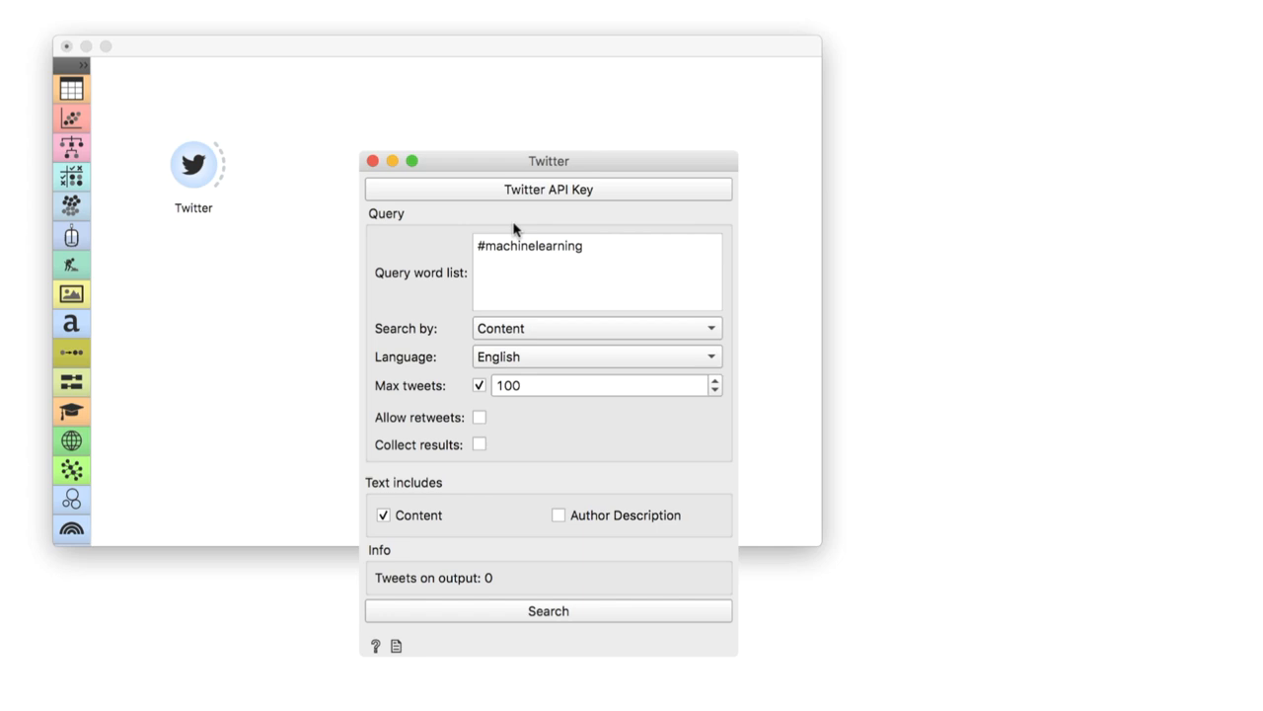
left_click(592, 385)
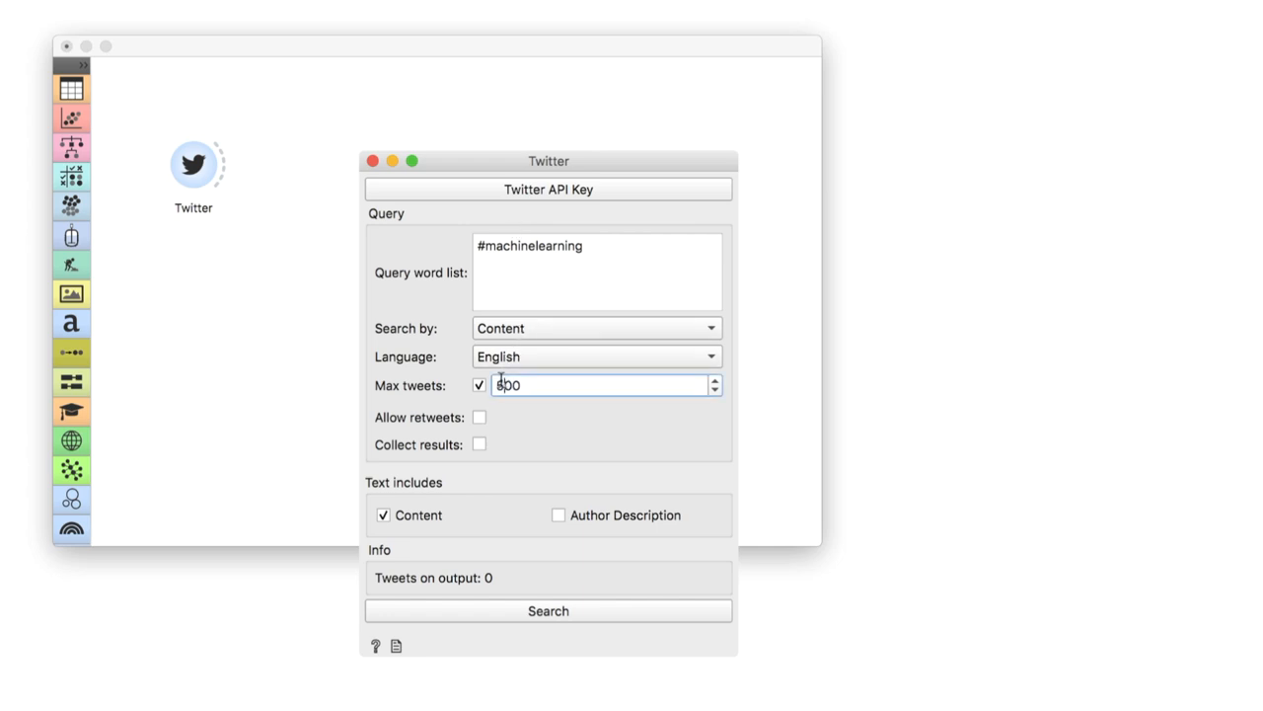
left_click(547, 610)
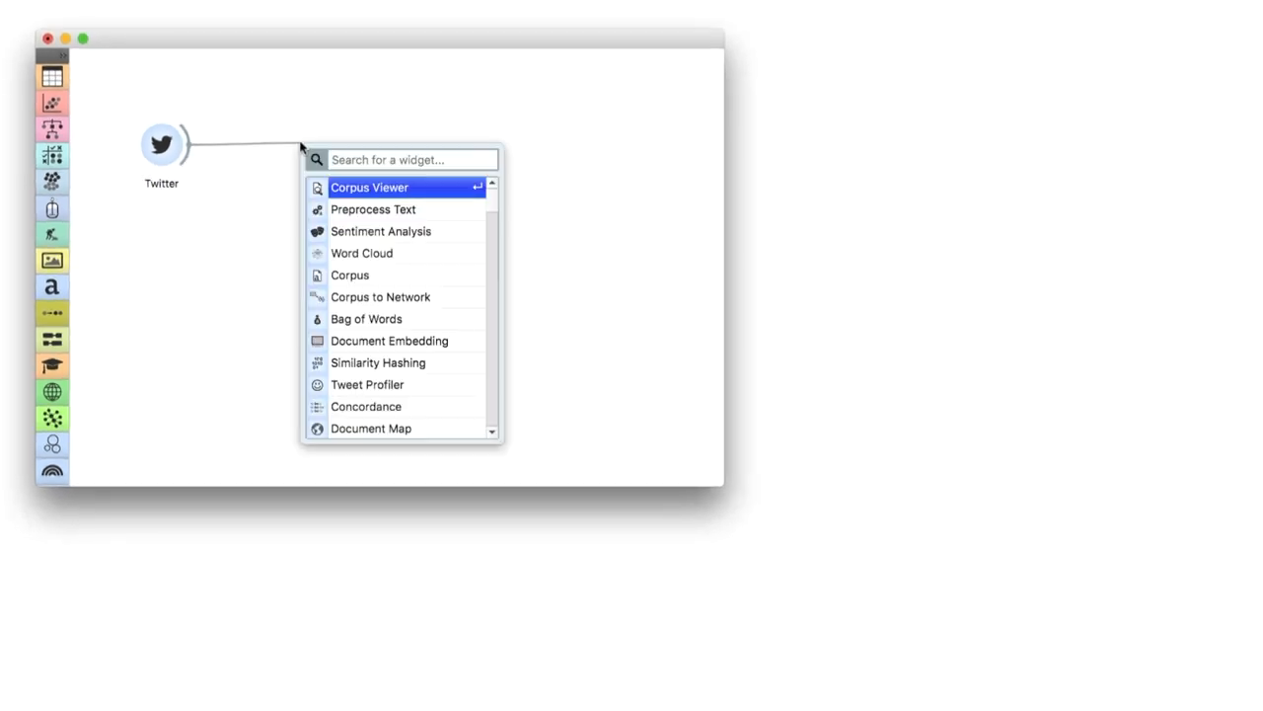
- Attach a Corpus Viewer to the Twitter output, browse the 285 tweets, then close it
left_click(369, 187)
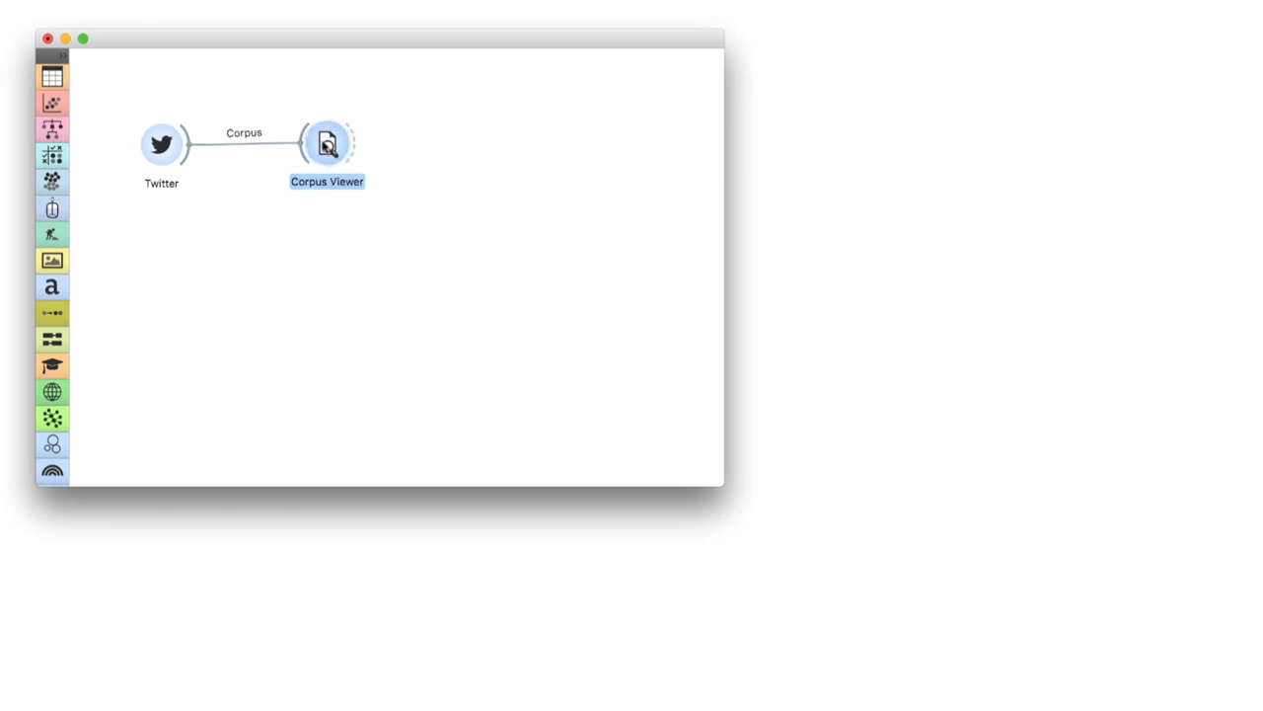
double_click(327, 143)
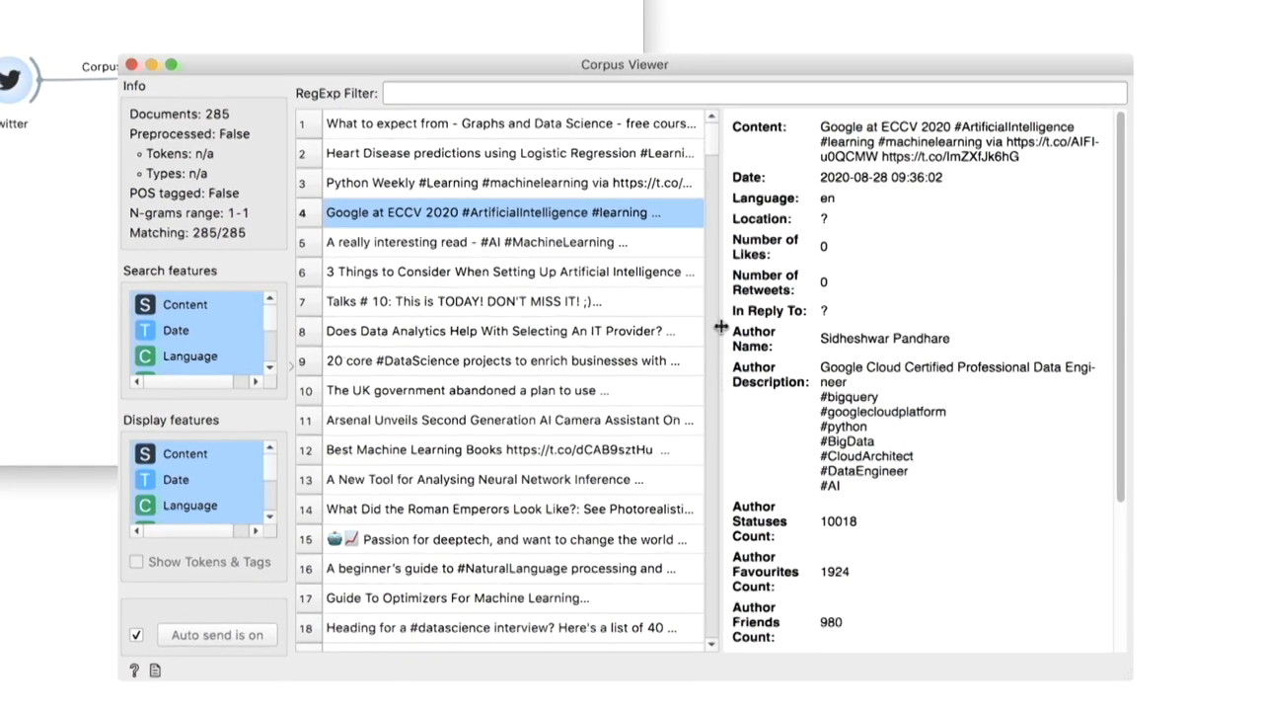
left_click(131, 64)
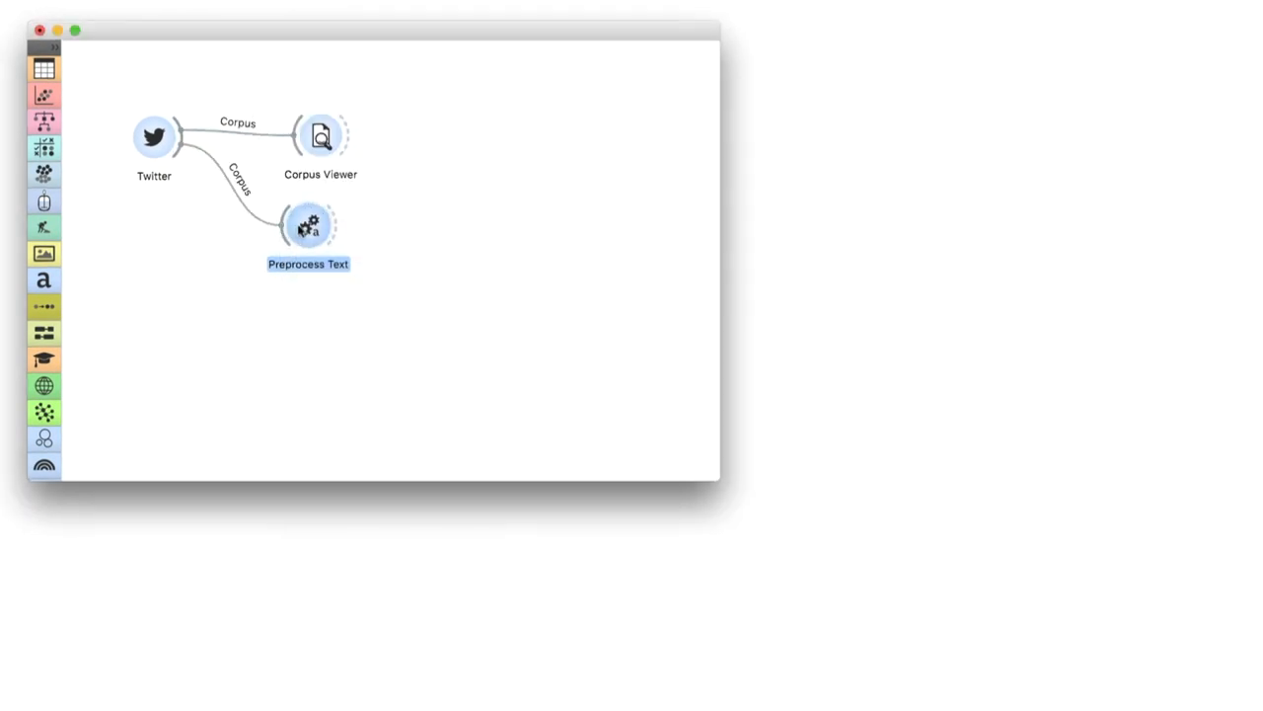
- In Preprocess Text, turn off stopword removal and switch to Tweet tokenization
double_click(308, 225)
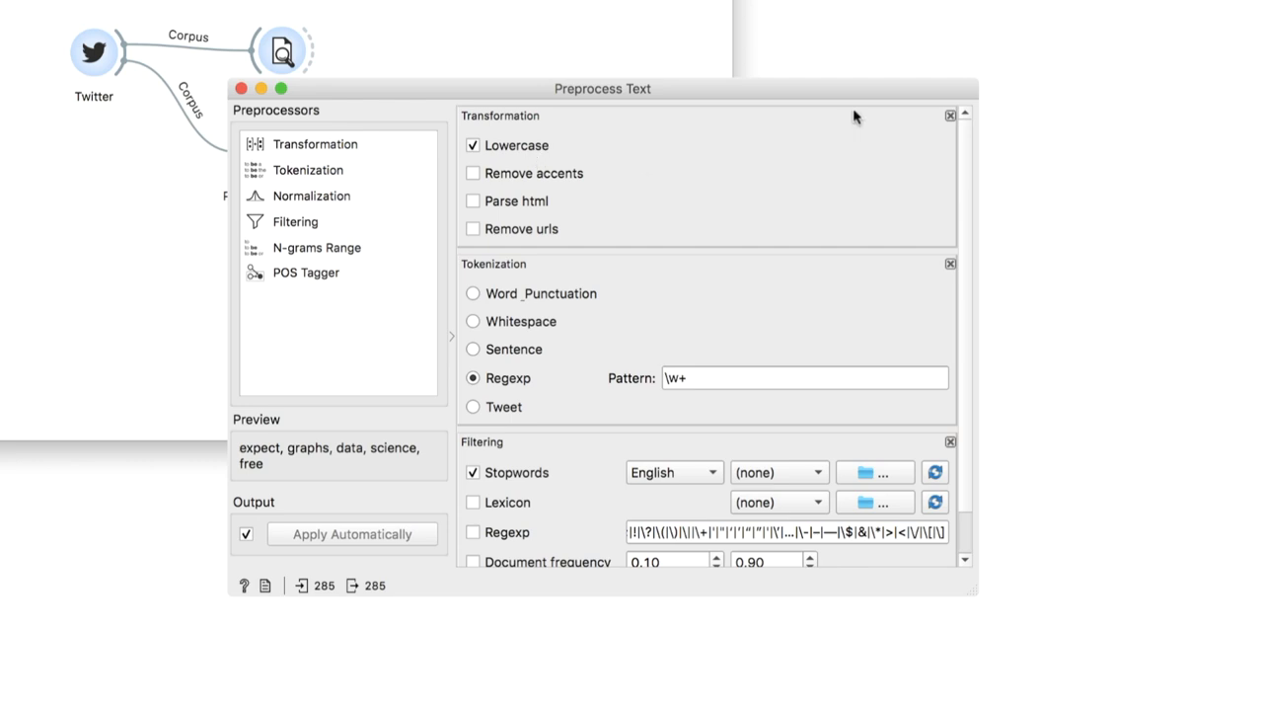
mouse_move(951, 120)
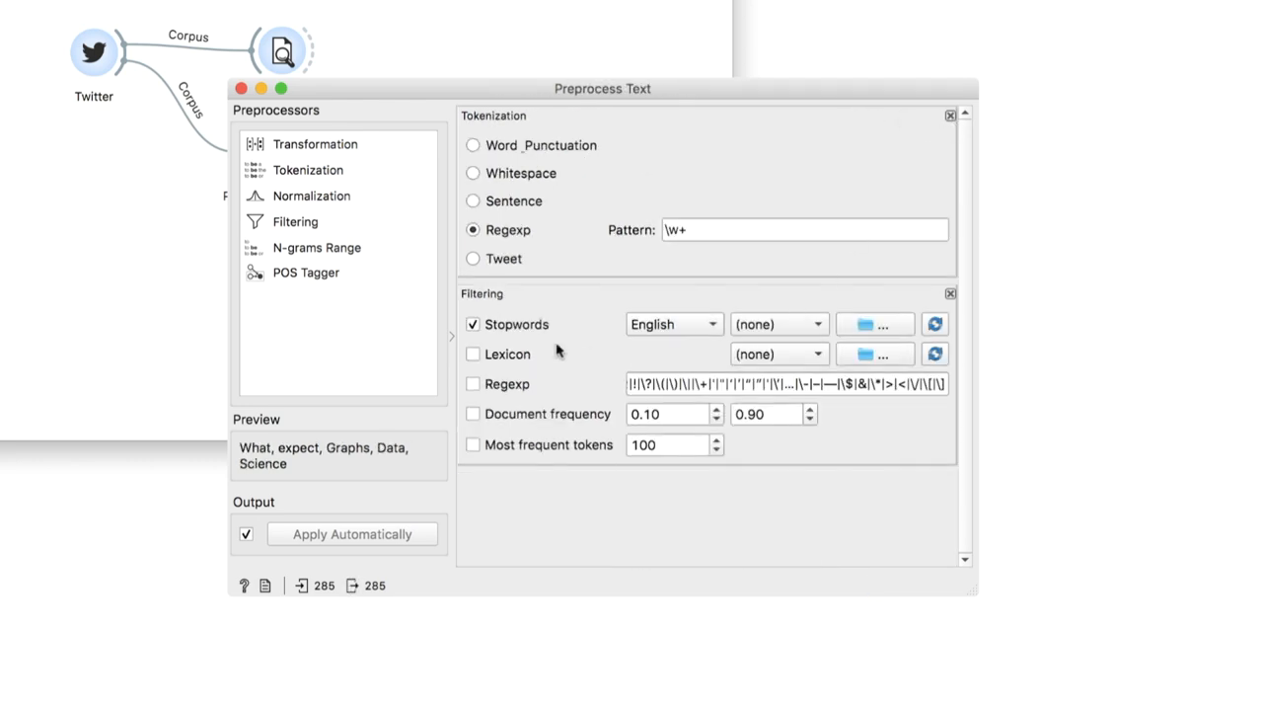
left_click(473, 323)
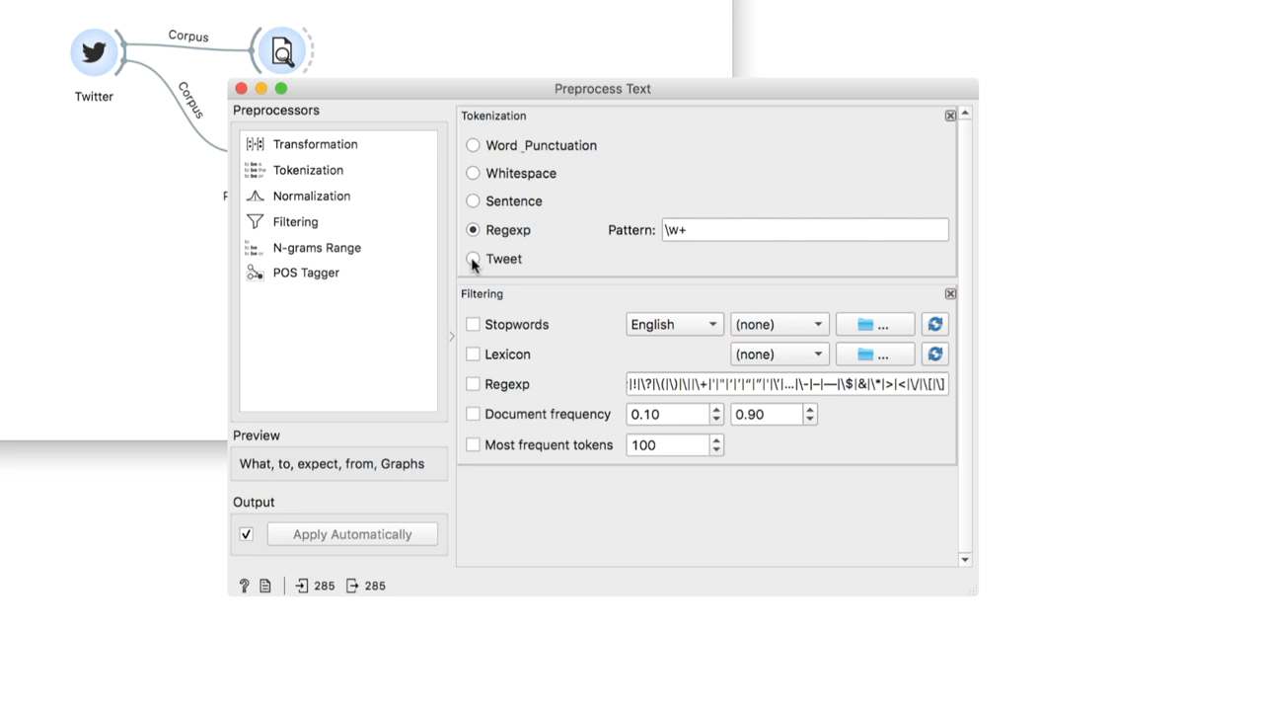
left_click(473, 257)
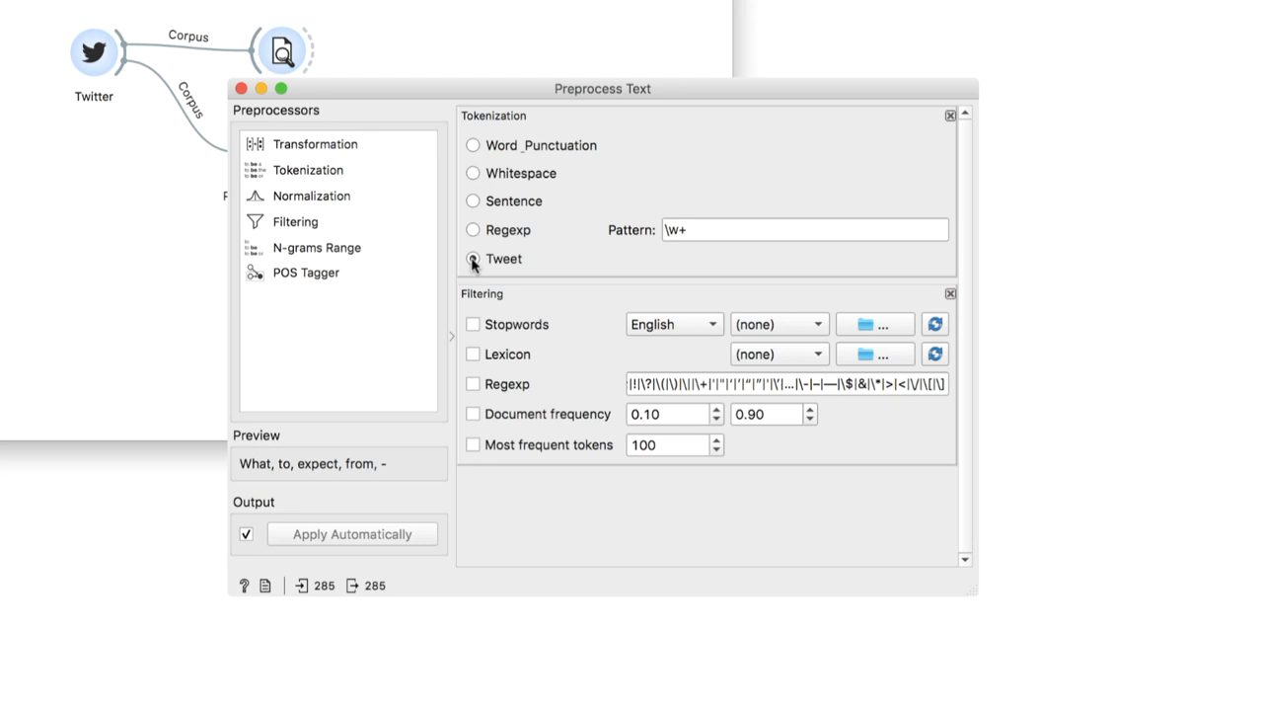
- Enable the Regexp filter with pattern (?!@).+ and return to the canvas
left_click(473, 384)
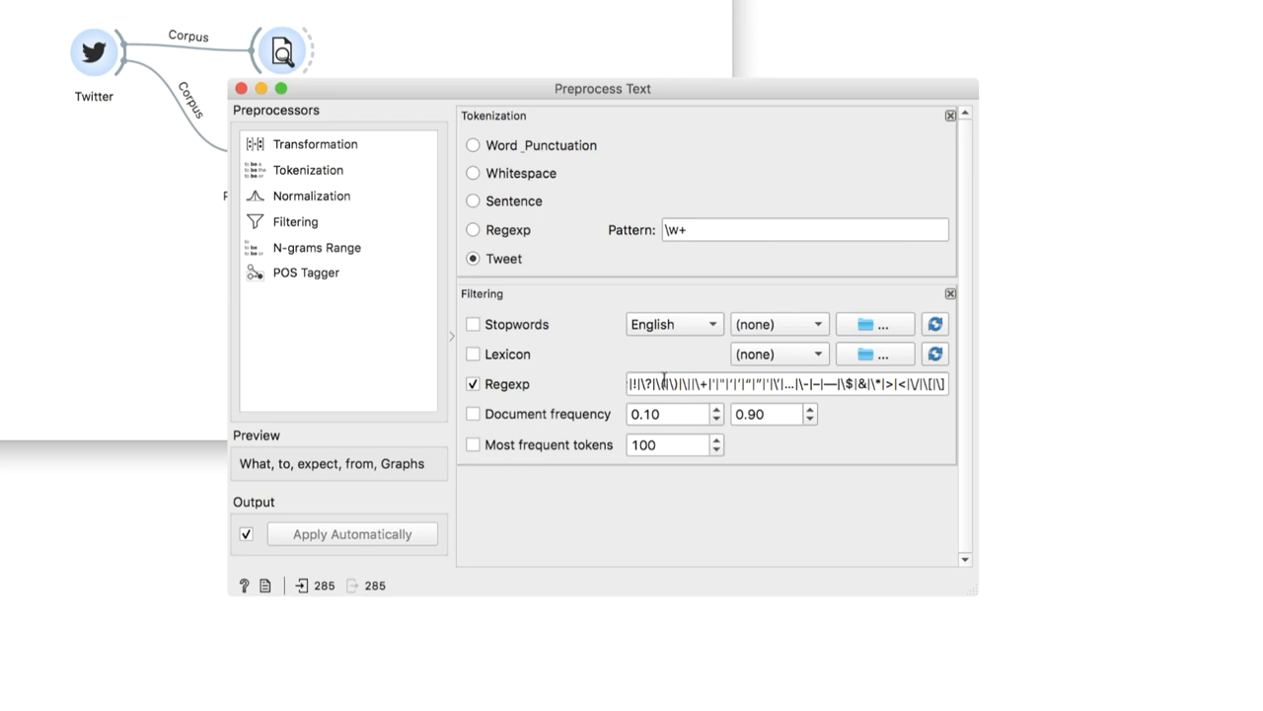
triple_click(785, 384)
type("(")
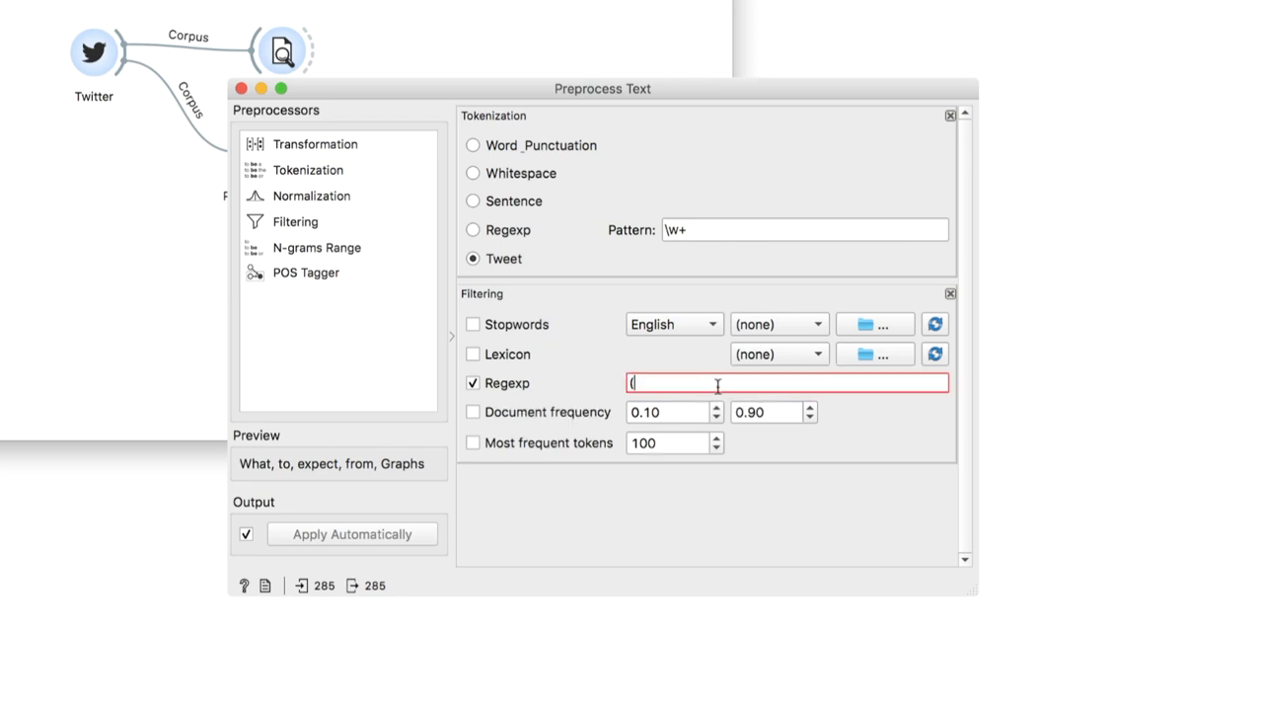
type("?!@).+")
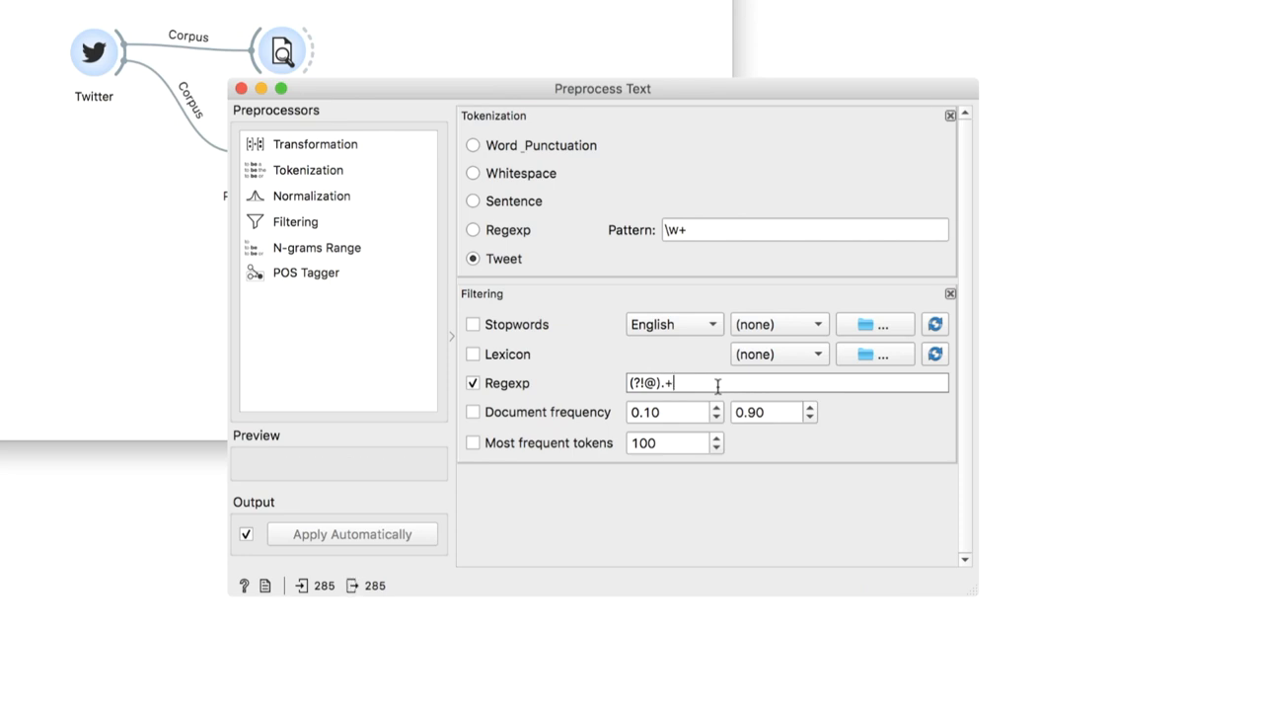
left_click(238, 88)
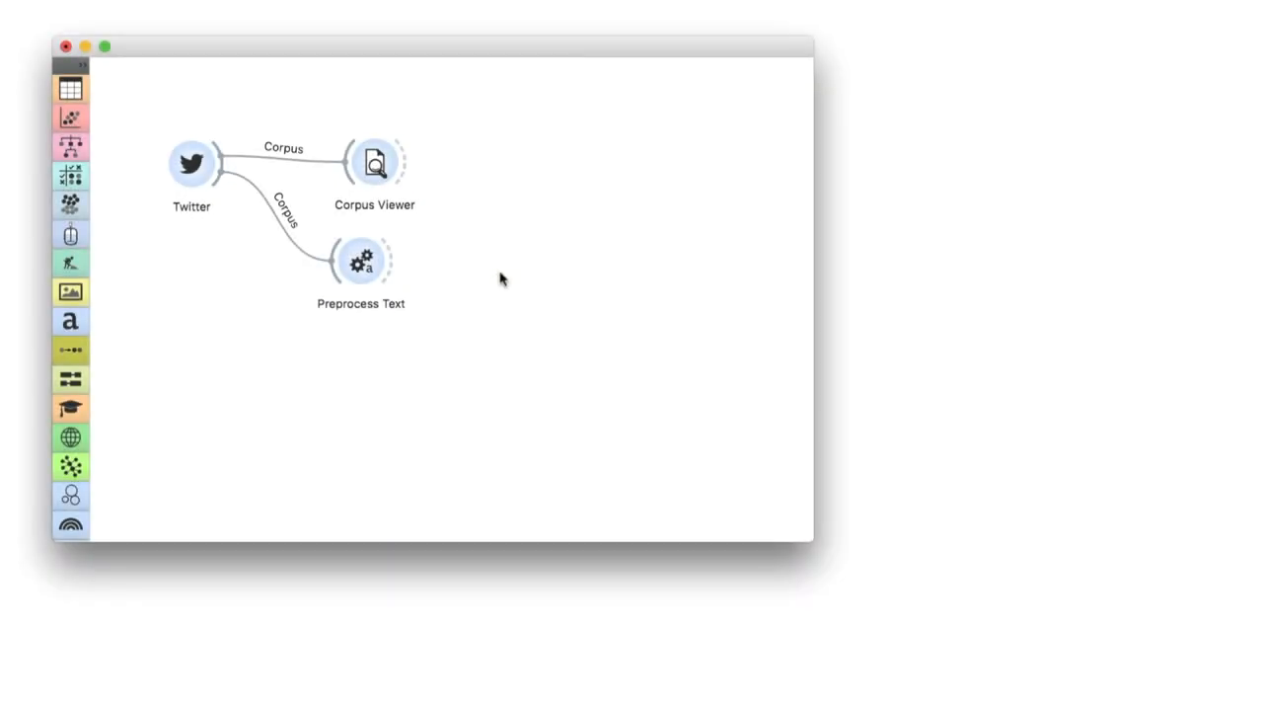
- Add Corpus to Network with window size 100, producing 137 nodes and 377 edges
left_click_drag(388, 262, 512, 259)
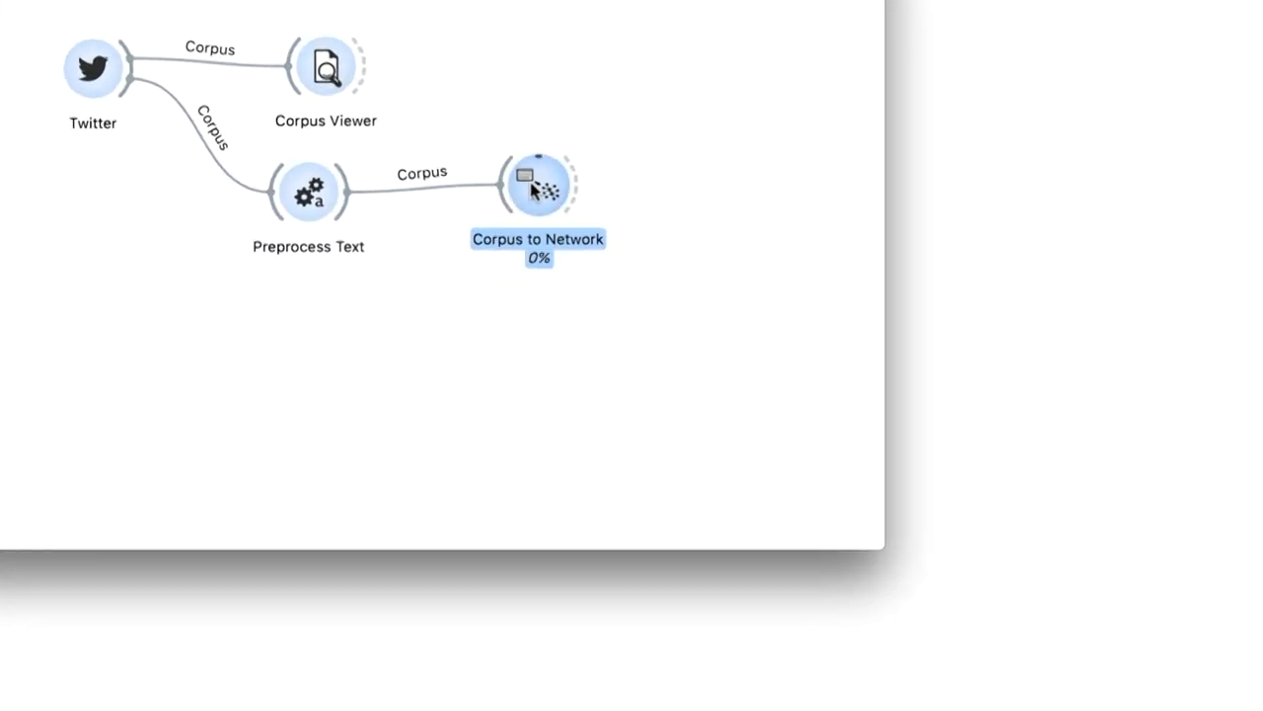
double_click(538, 185)
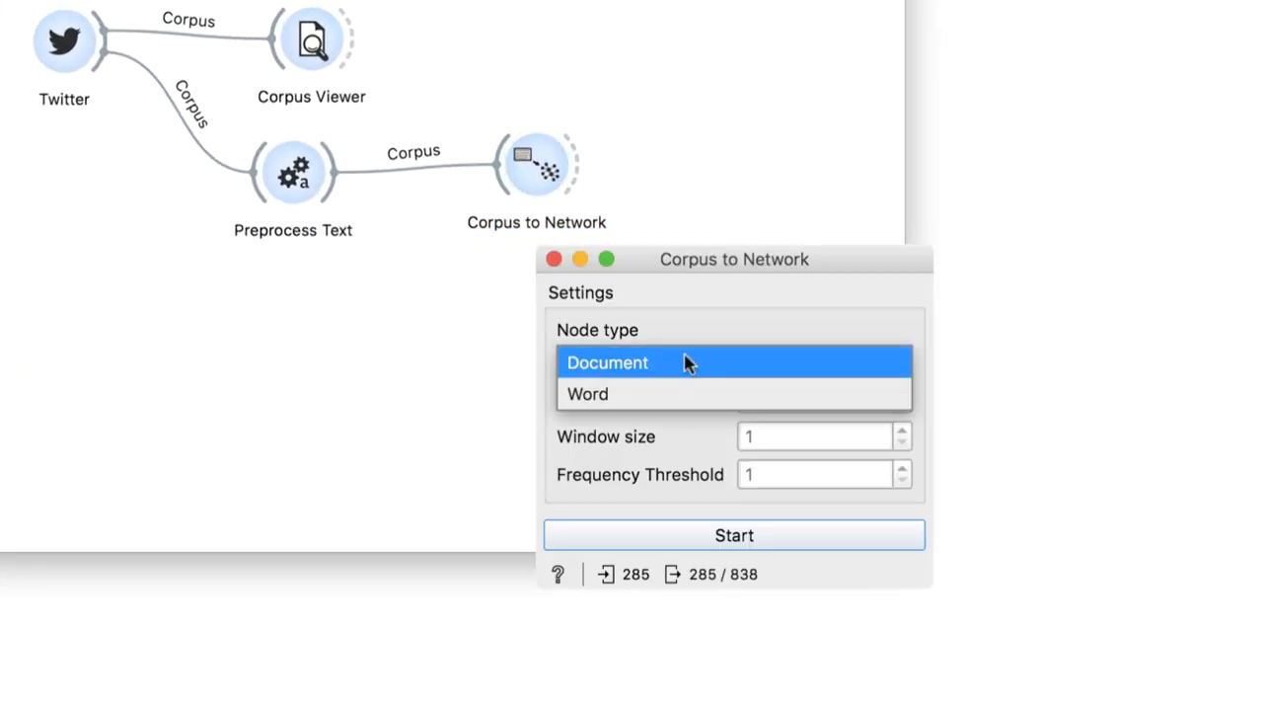
left_click(587, 394)
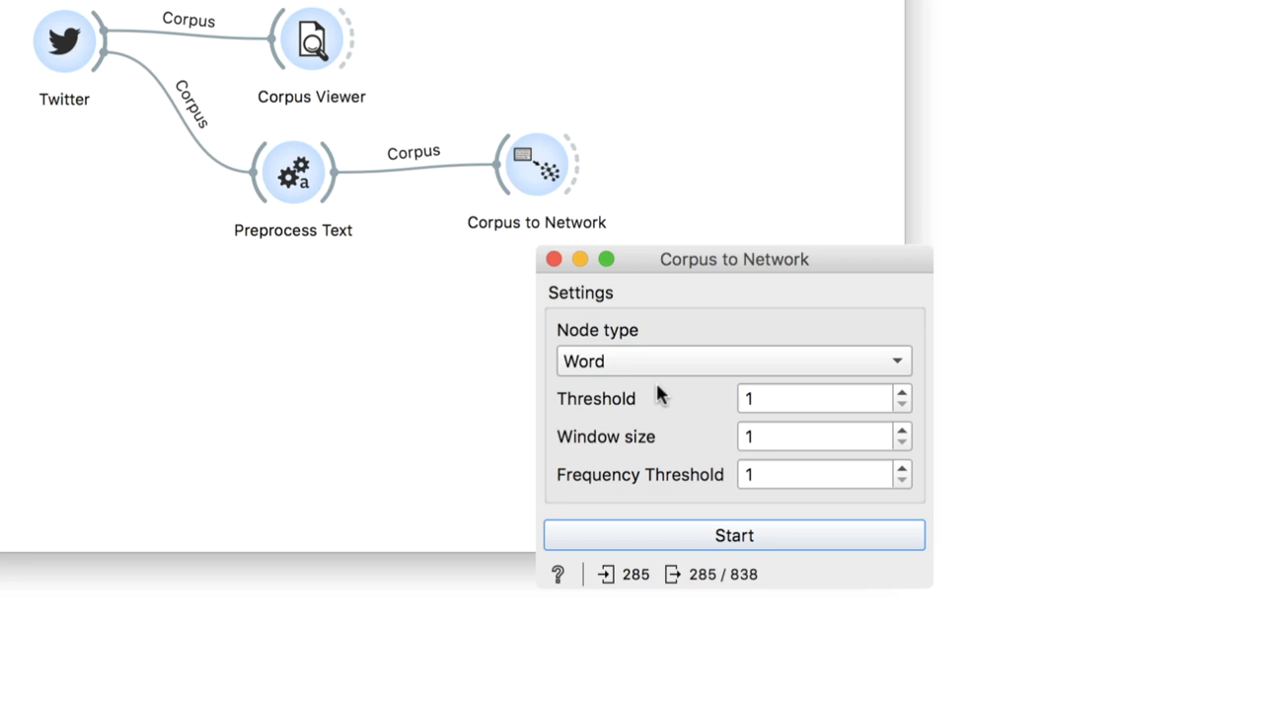
mouse_move(701, 409)
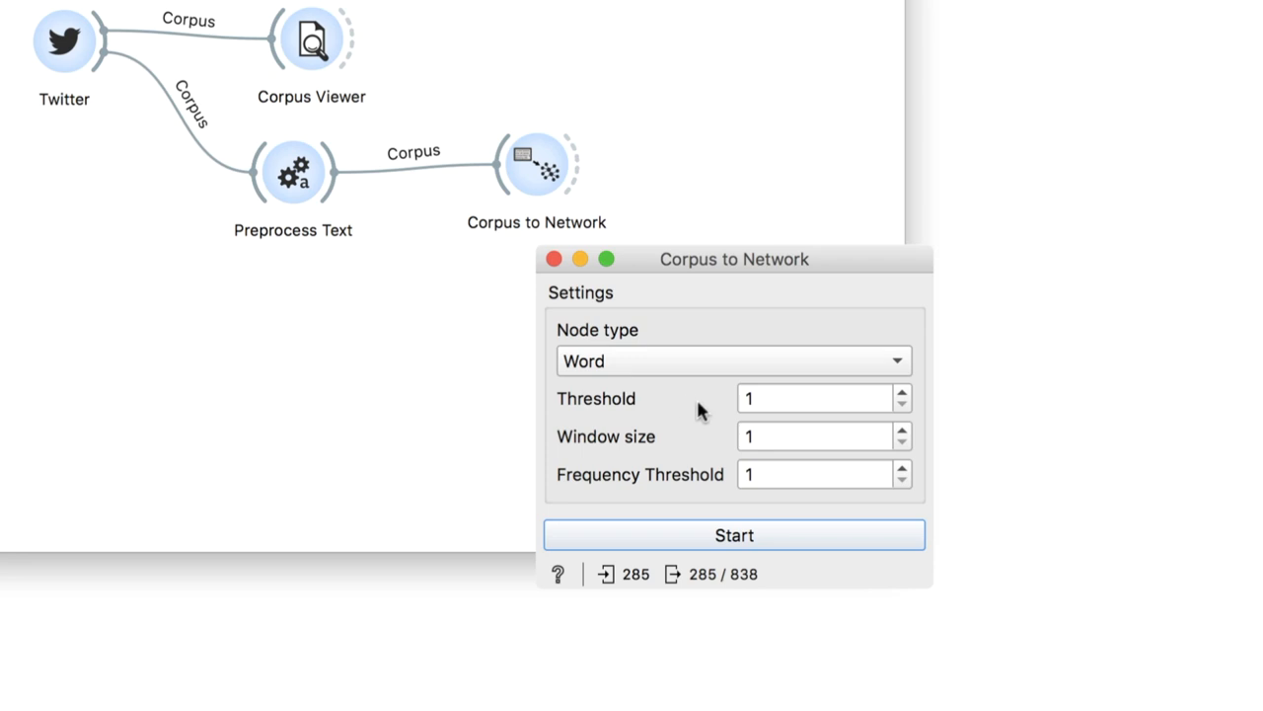
type("100")
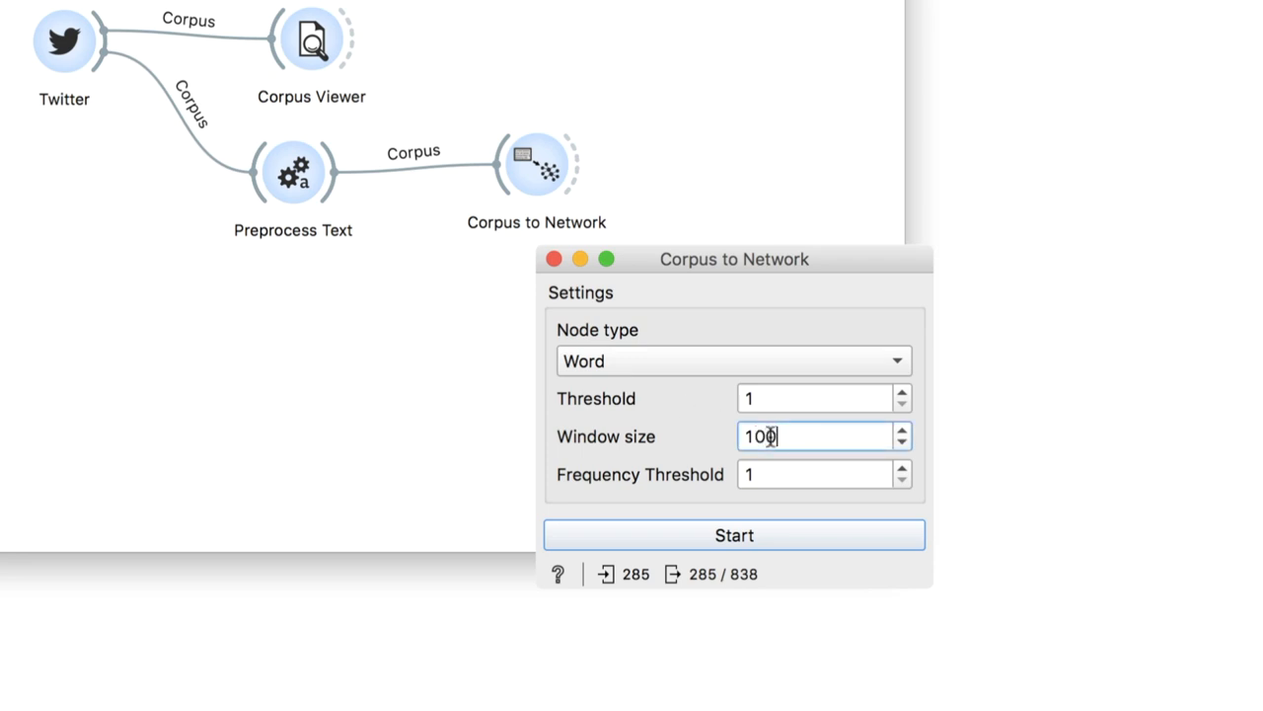
left_click(733, 535)
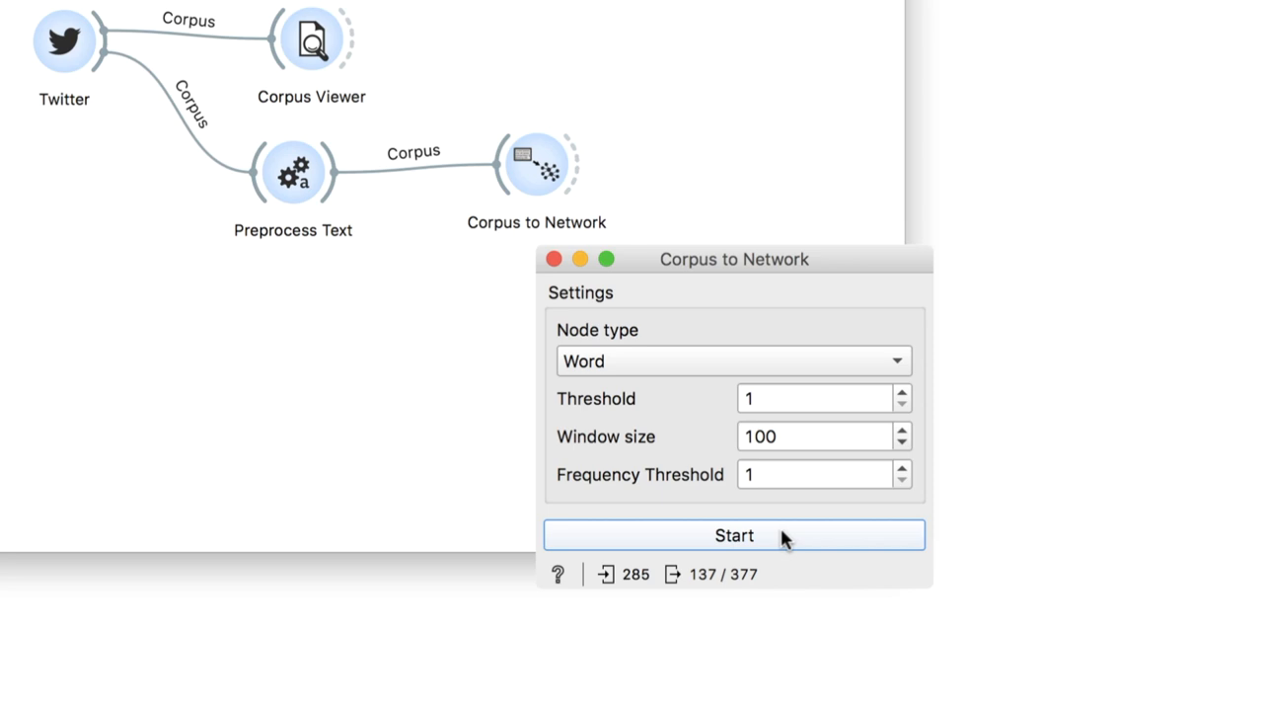
mouse_move(716, 573)
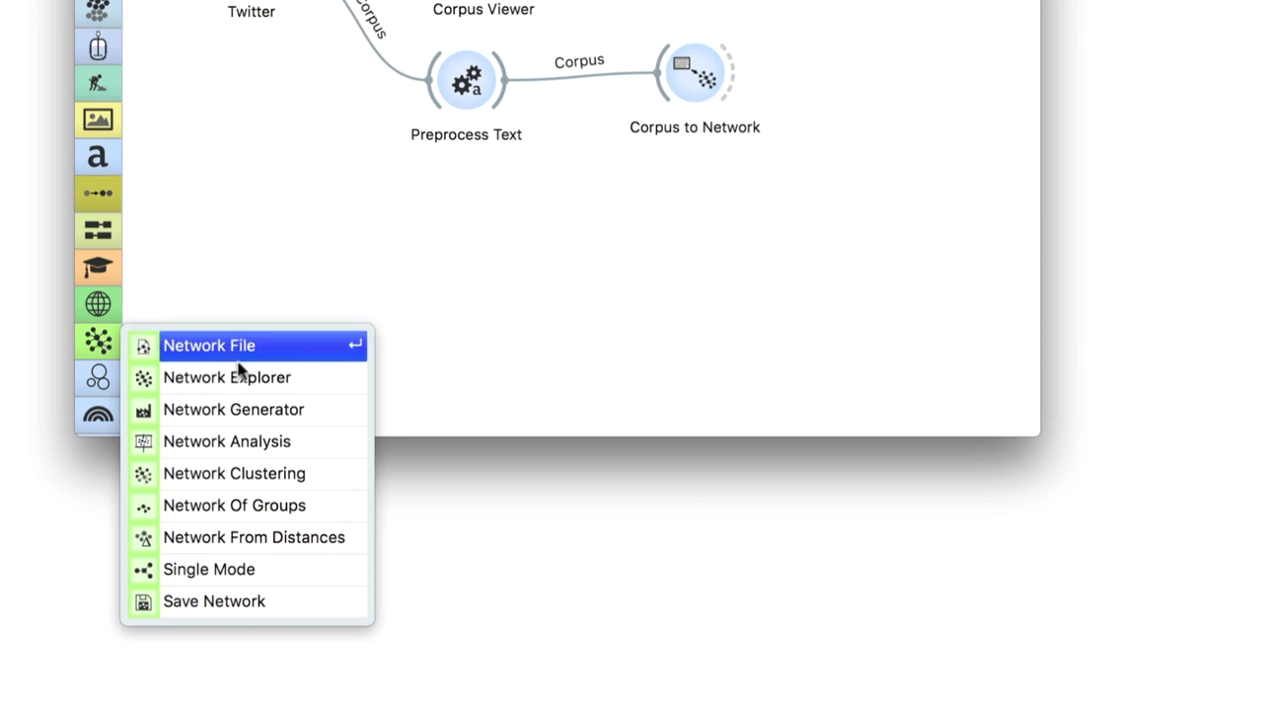
mouse_move(255, 377)
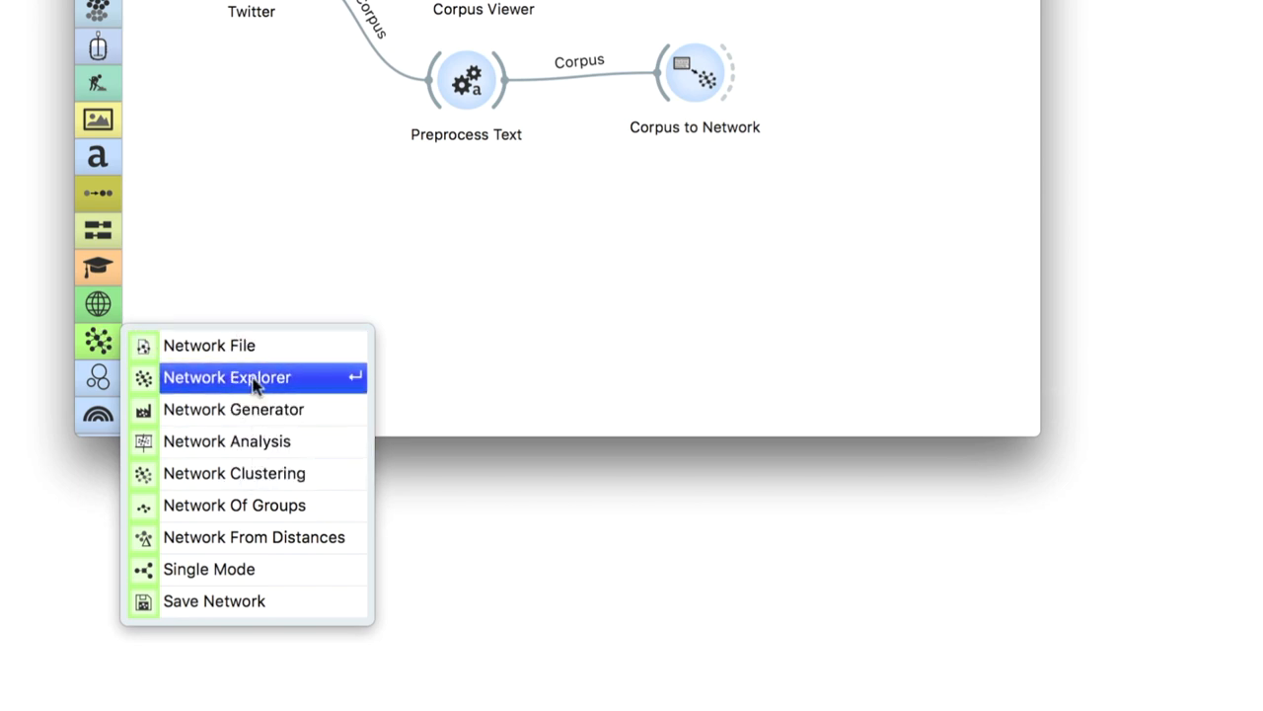
- Add Network Explorer, linking Network and Node Data from Corpus to Network, and open it
left_click(226, 377)
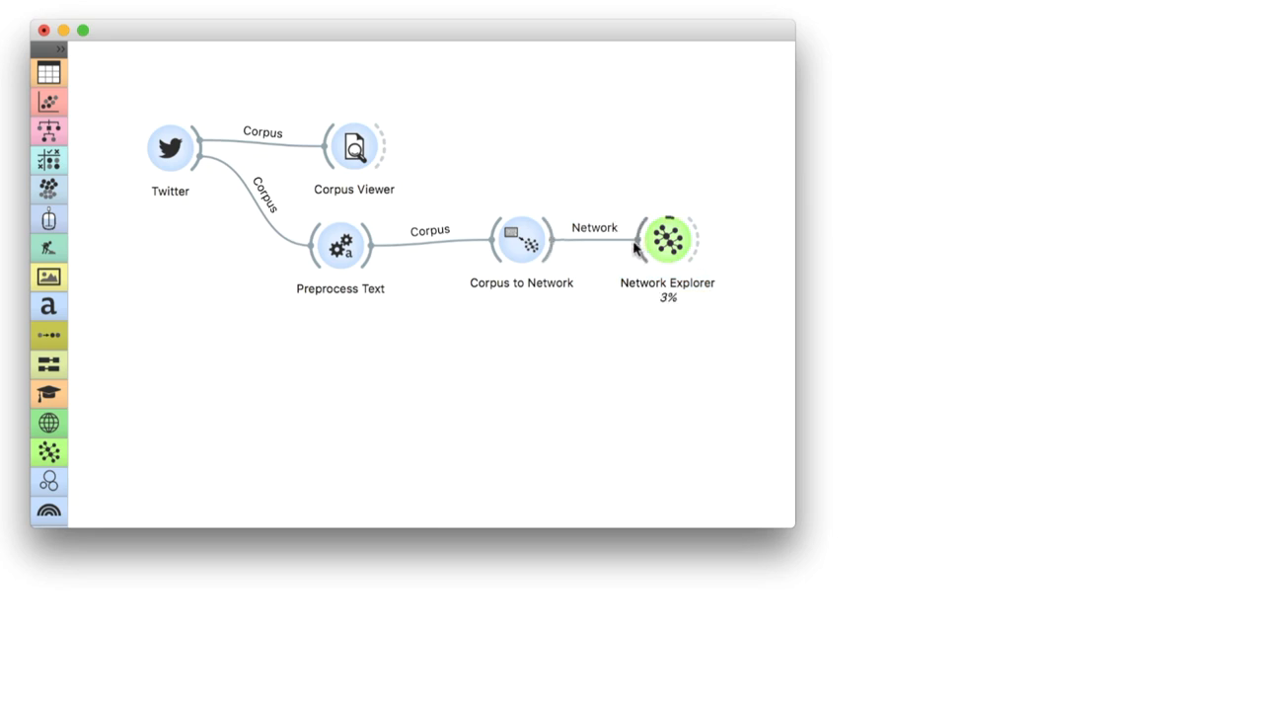
mouse_move(595, 247)
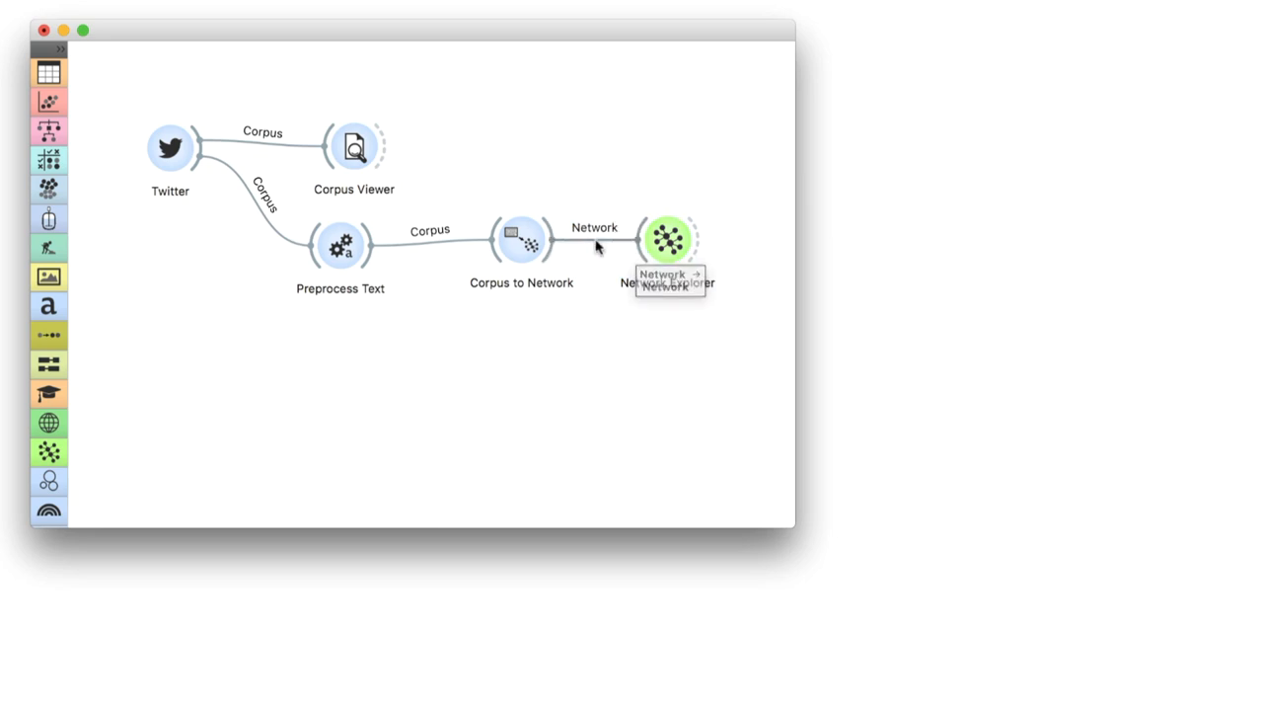
double_click(594, 237)
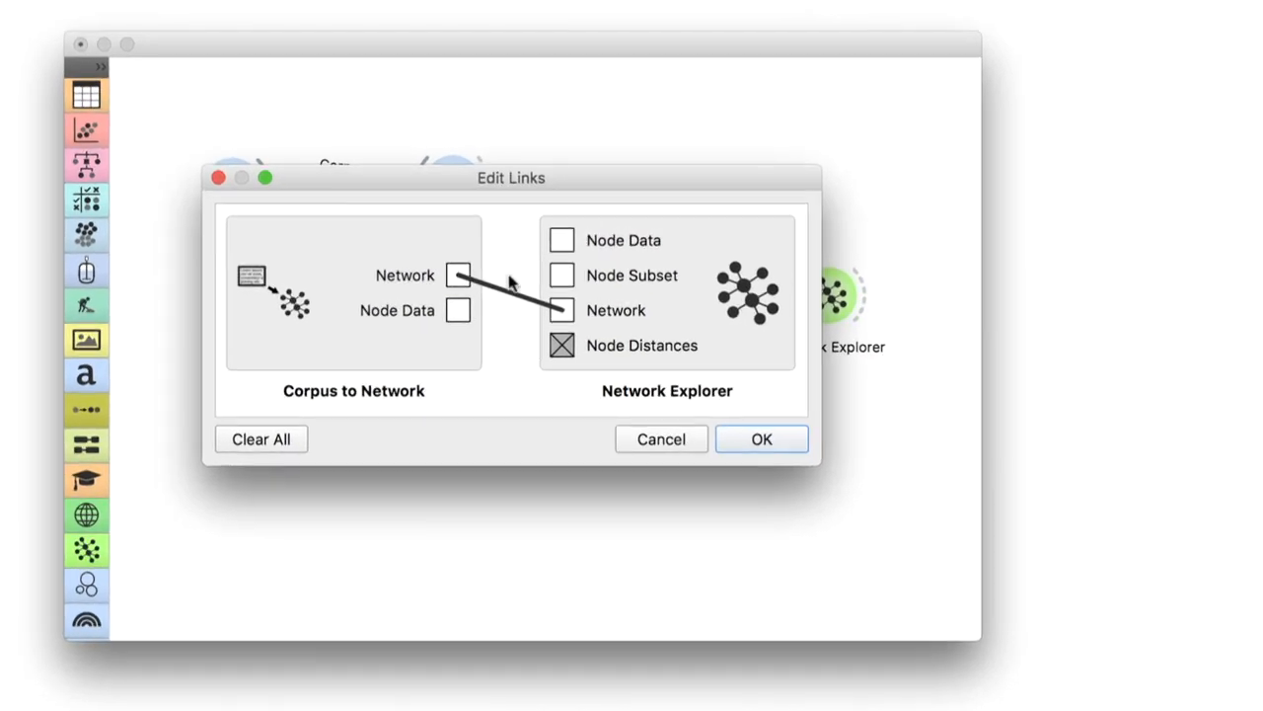
left_click_drag(457, 310, 561, 240)
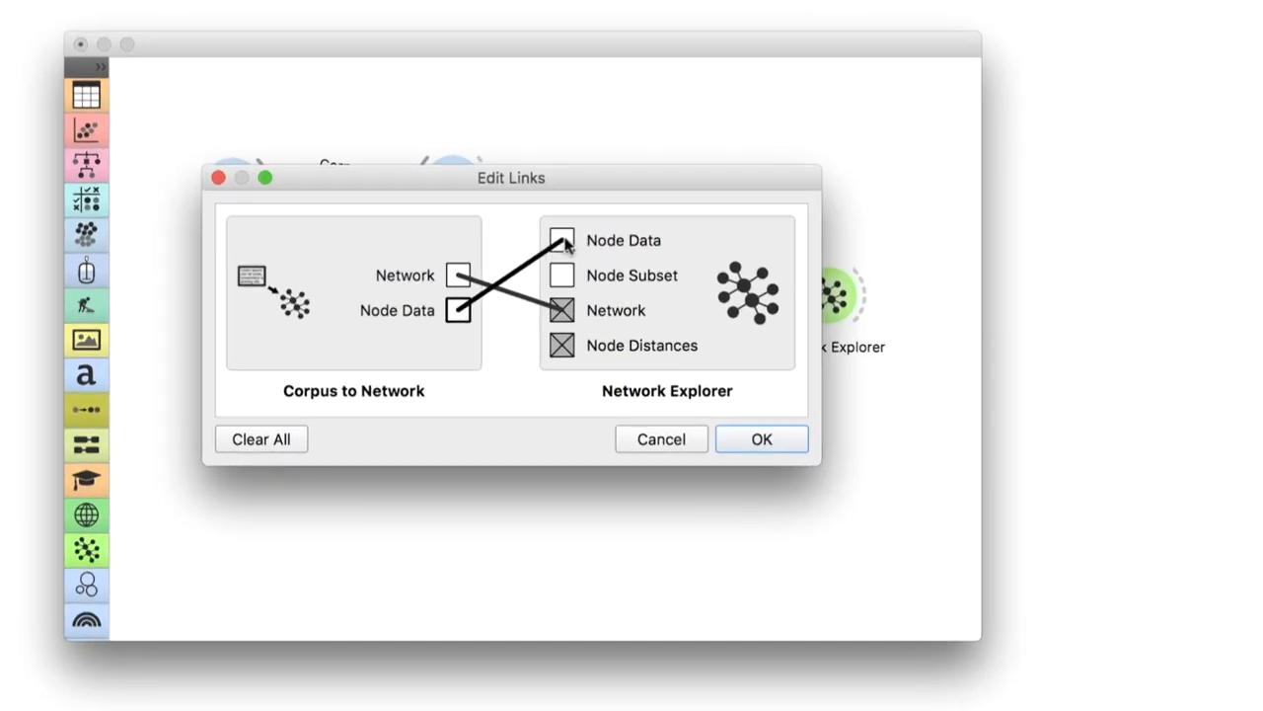
left_click(561, 310)
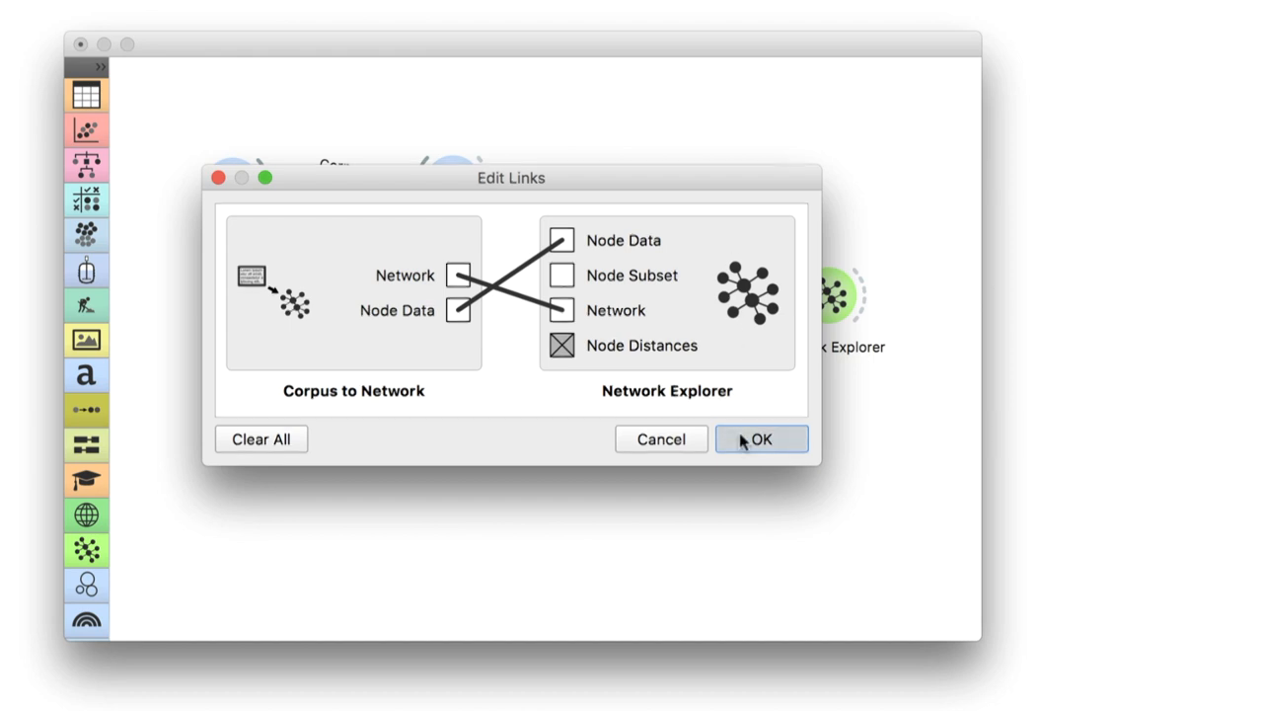
left_click(761, 438)
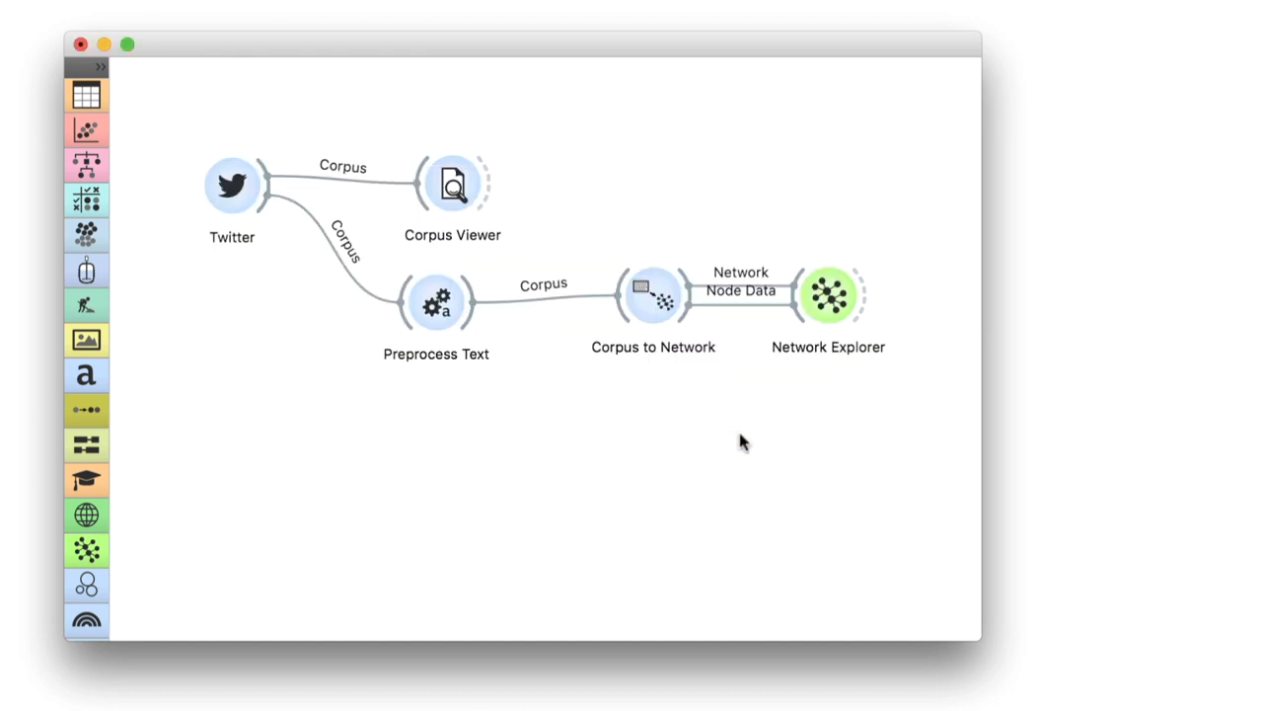
double_click(828, 294)
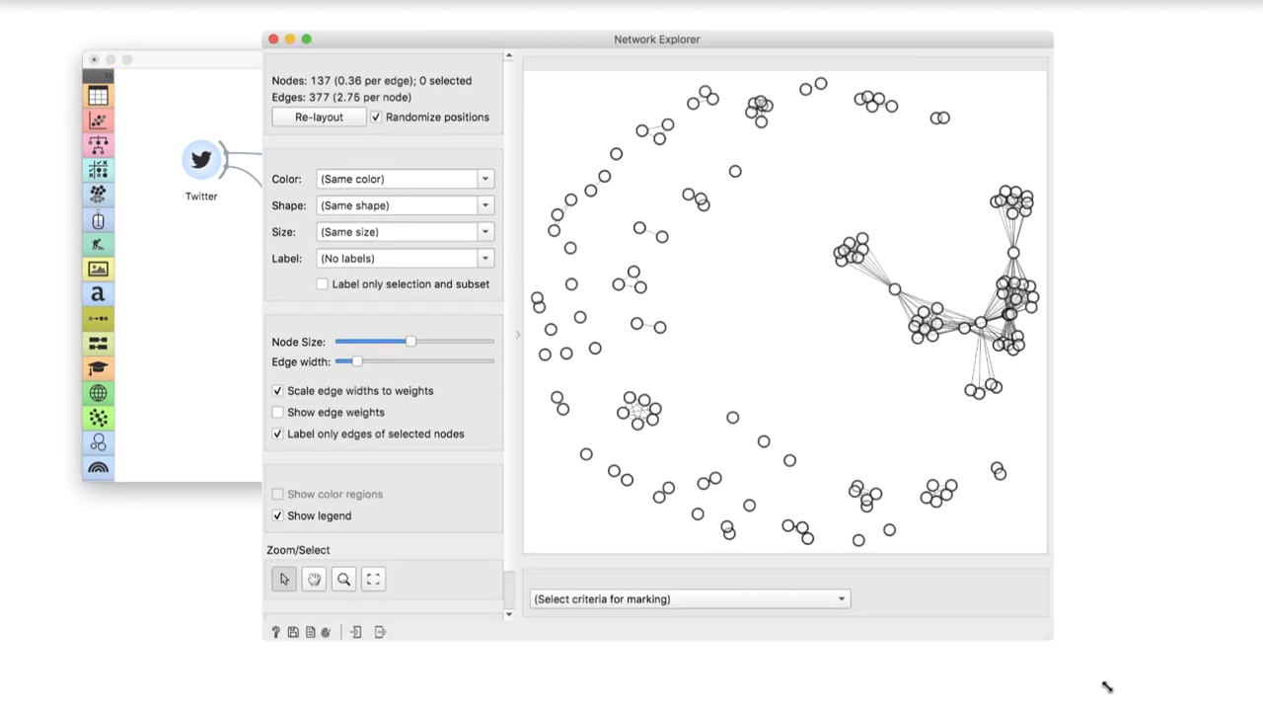
- Size nodes by word_frequency, label them by word, and select the large isolated node
left_click(485, 231)
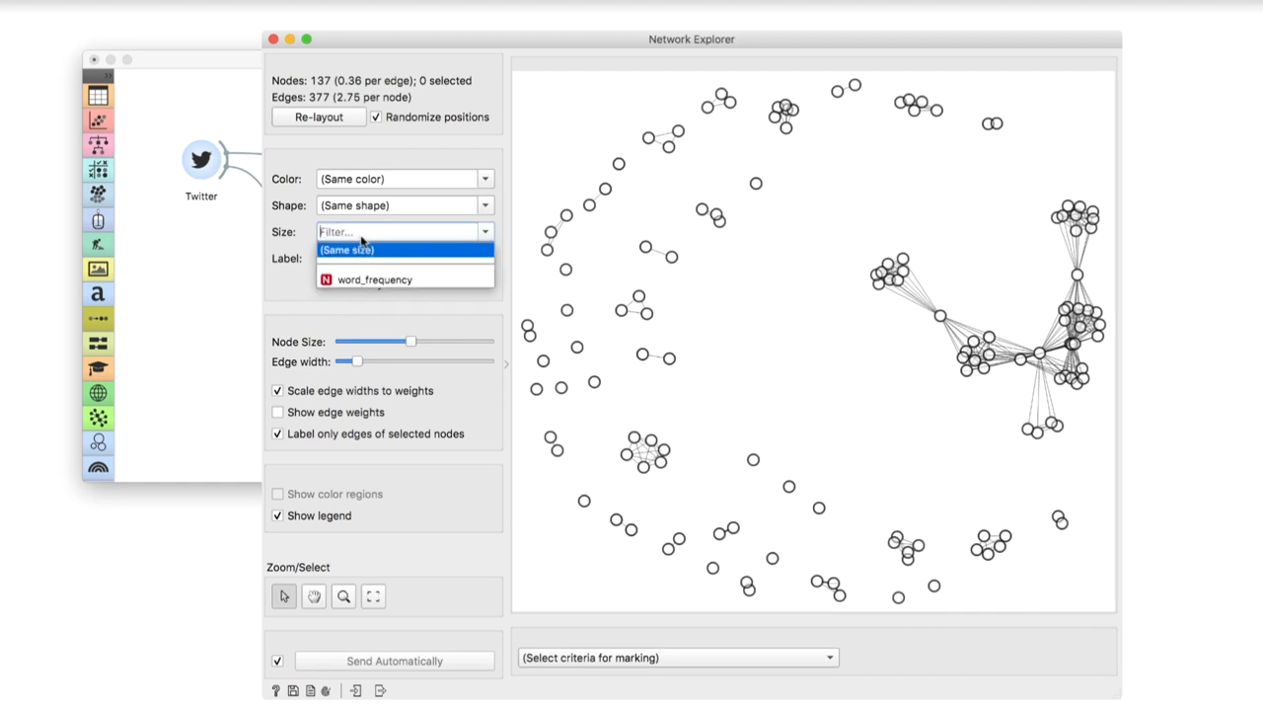
left_click(373, 279)
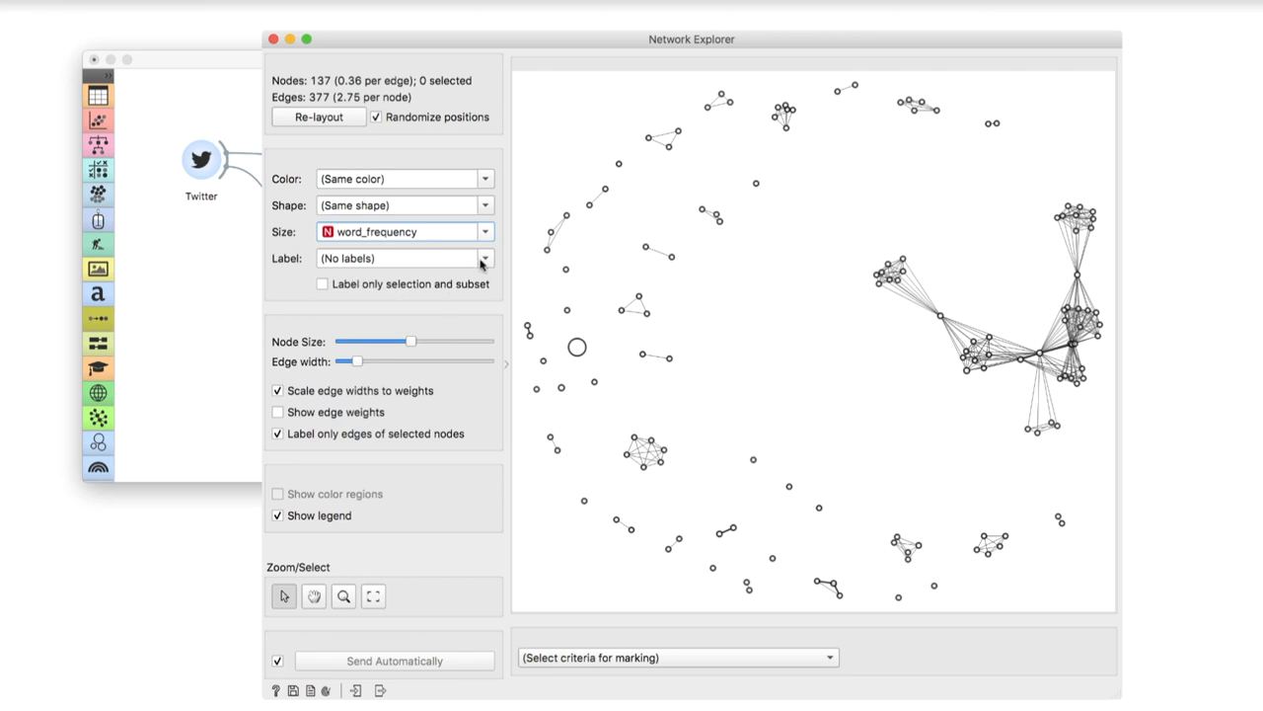
left_click(485, 258)
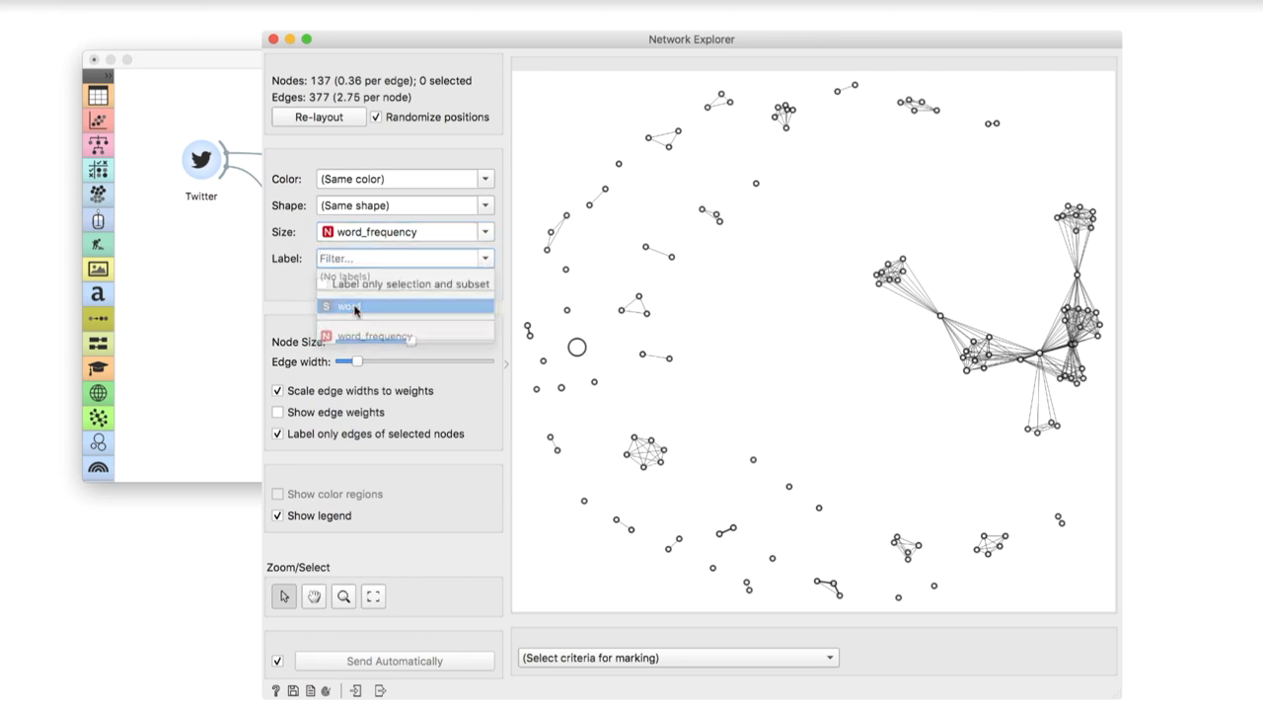
left_click(345, 305)
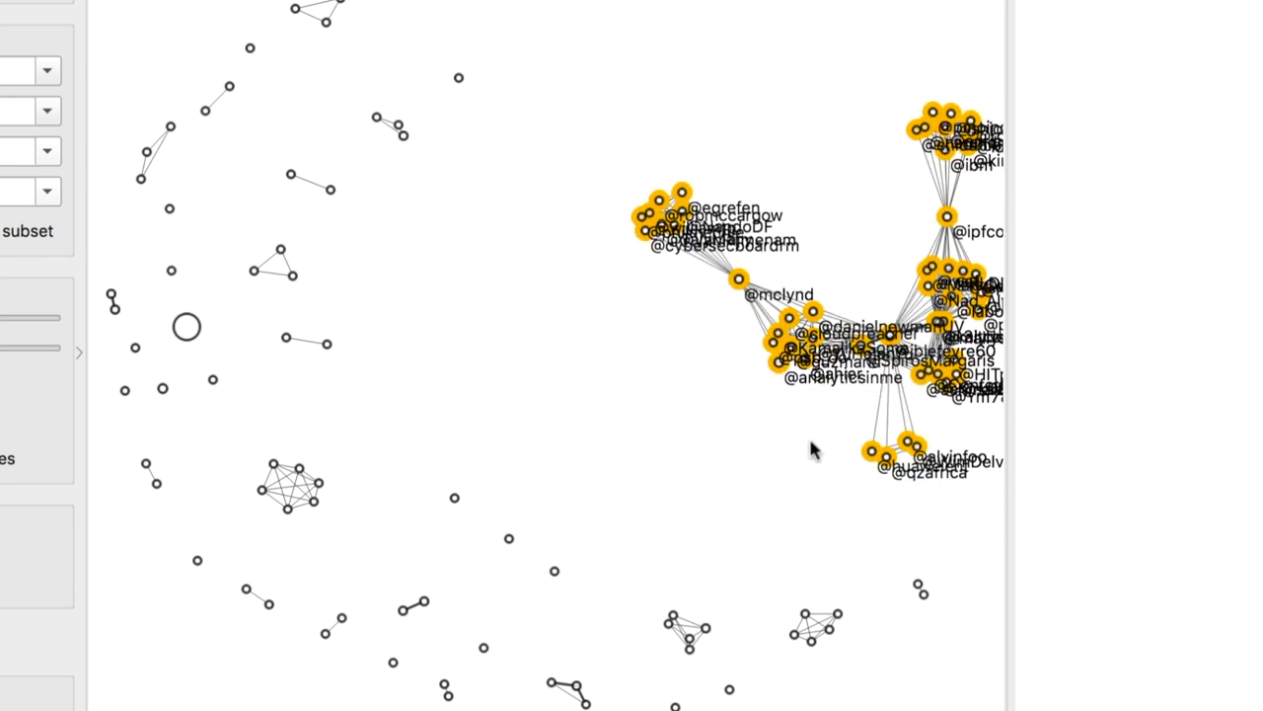
left_click(184, 328)
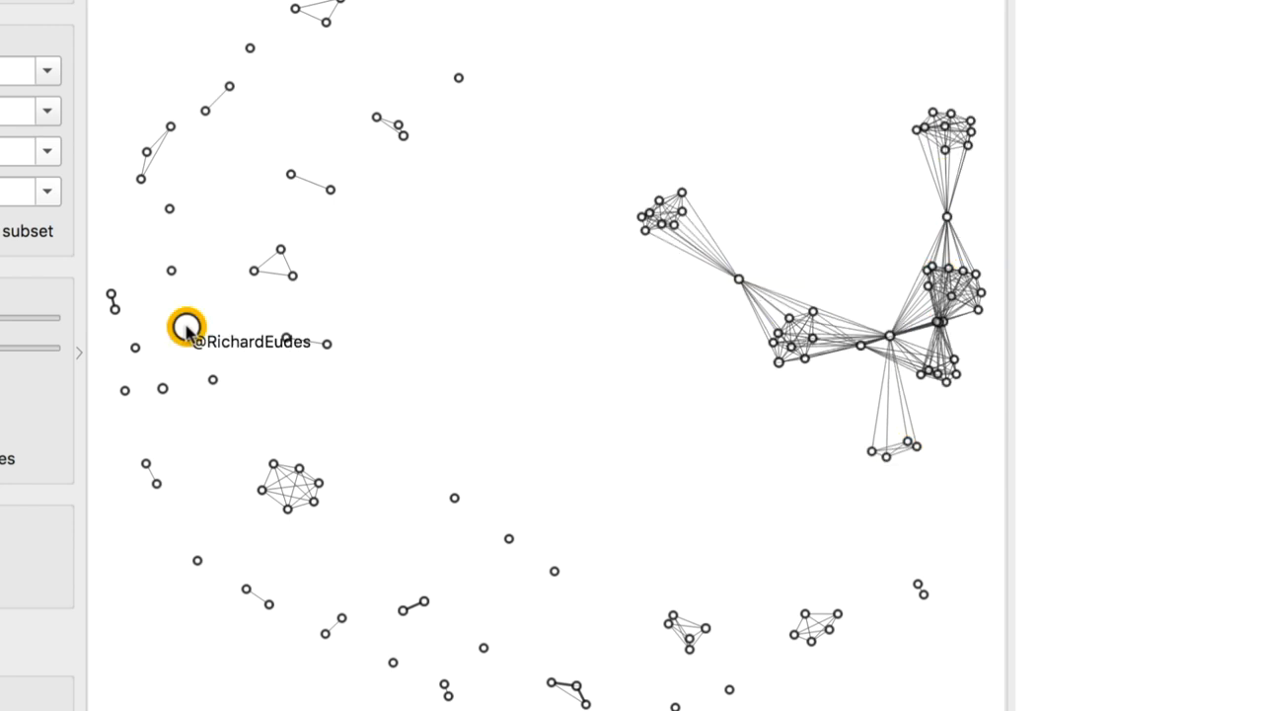
mouse_move(440, 255)
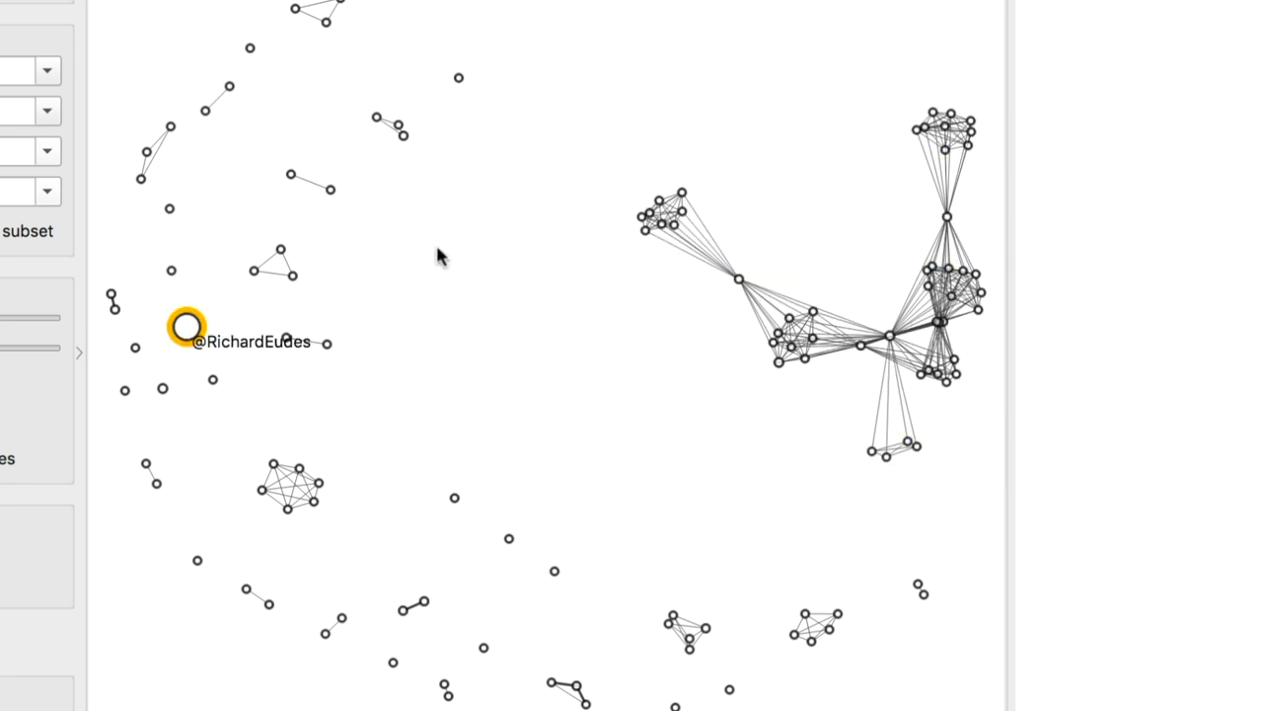